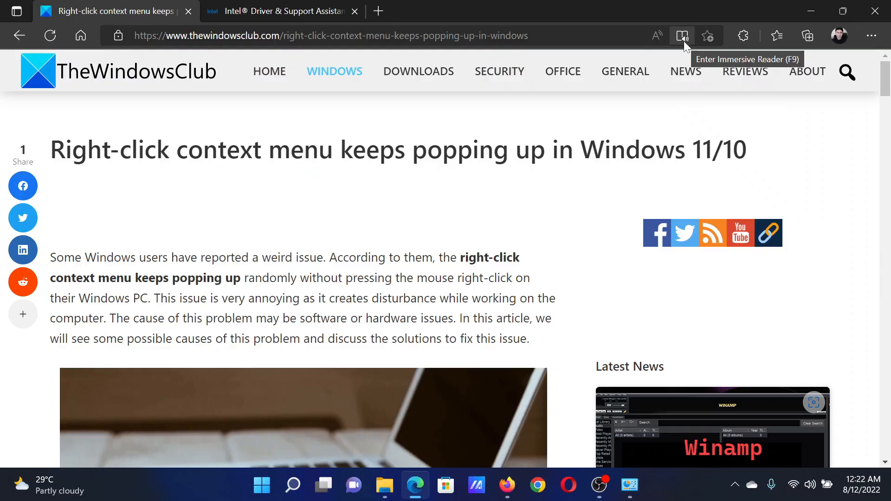
Step: Highlight the article title and read down the fixes list to the msdt.exe -id DeviceDiagnostic command
double_click(155, 150)
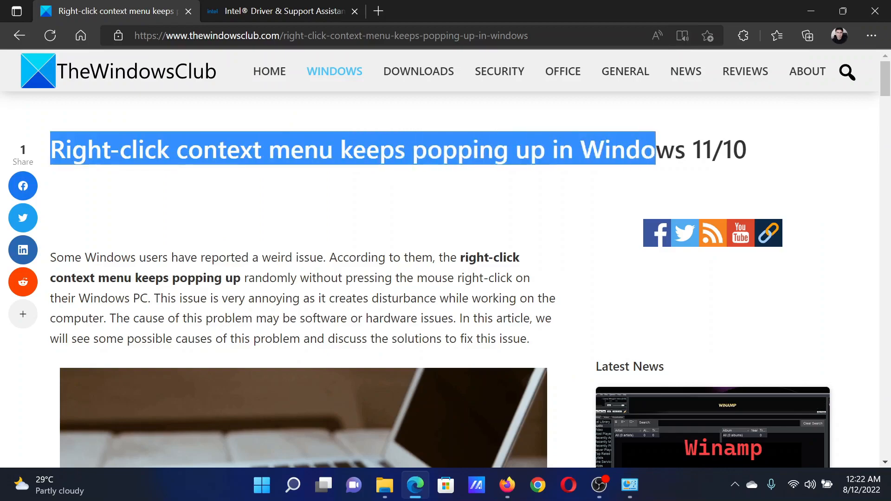
scroll(down, 3)
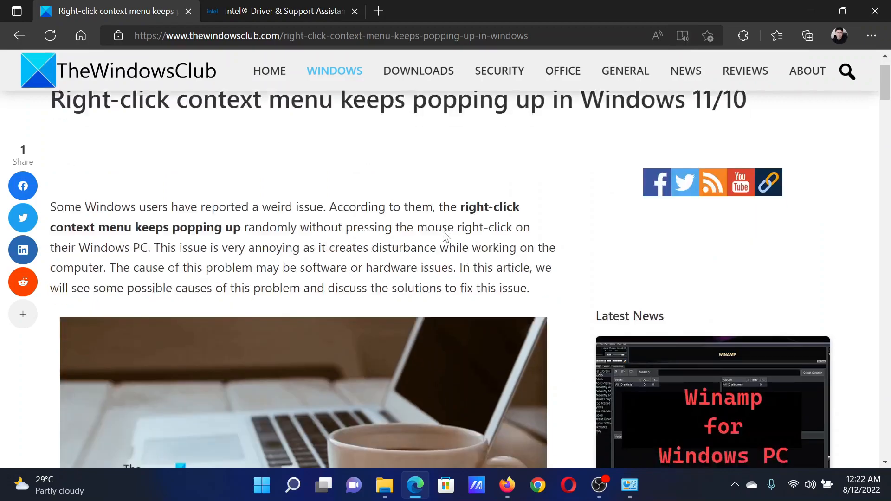
scroll(down, 3)
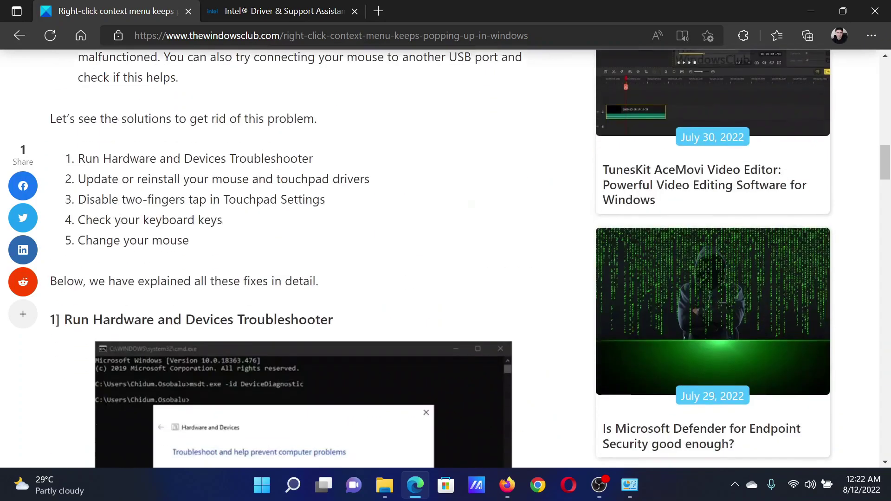
mouse_move(445, 237)
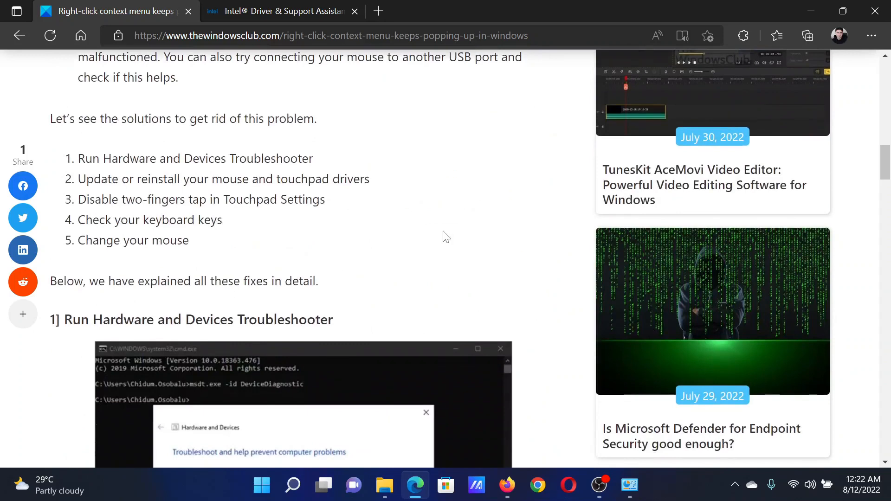
scroll(down, 3)
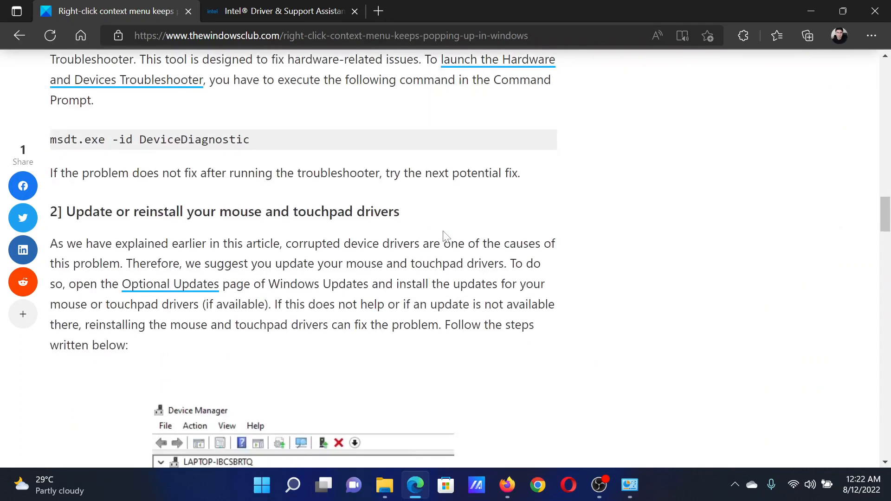
scroll(up, 3)
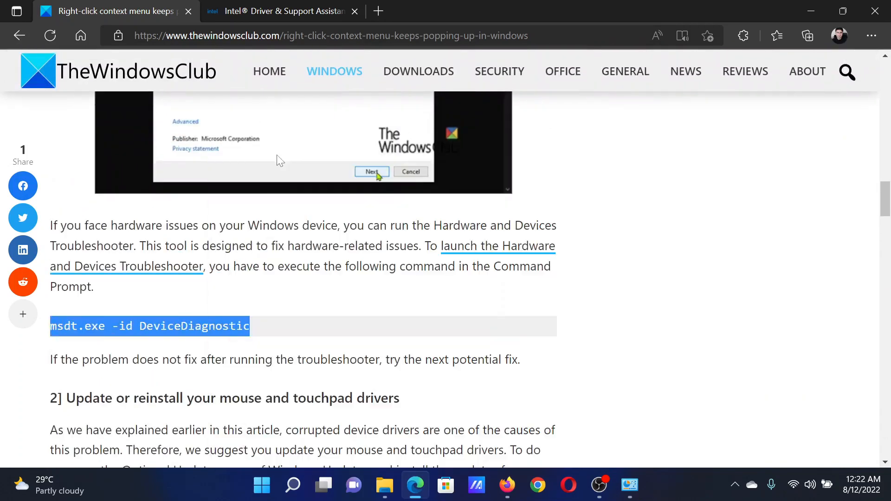
Step: Run msdt.exe -id DeviceDiagnostic from the Run dialog to launch the Hardware and Devices troubleshooter
key(Win+r)
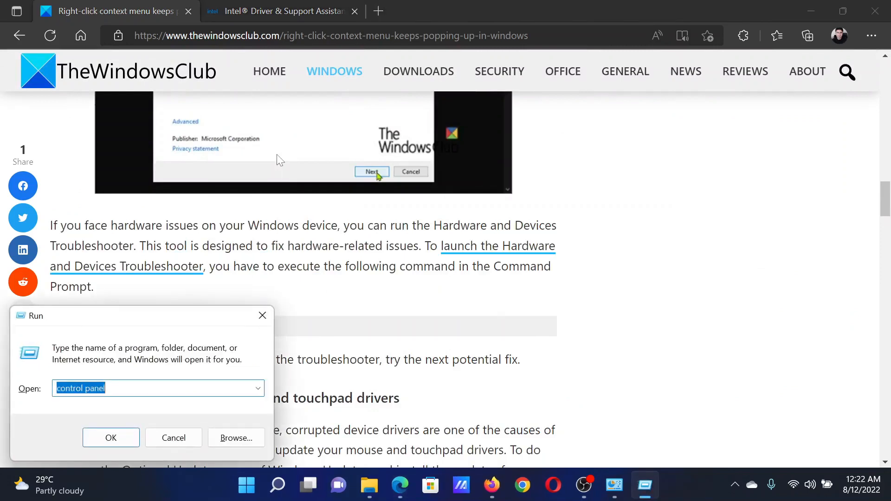
mouse_move(317, 290)
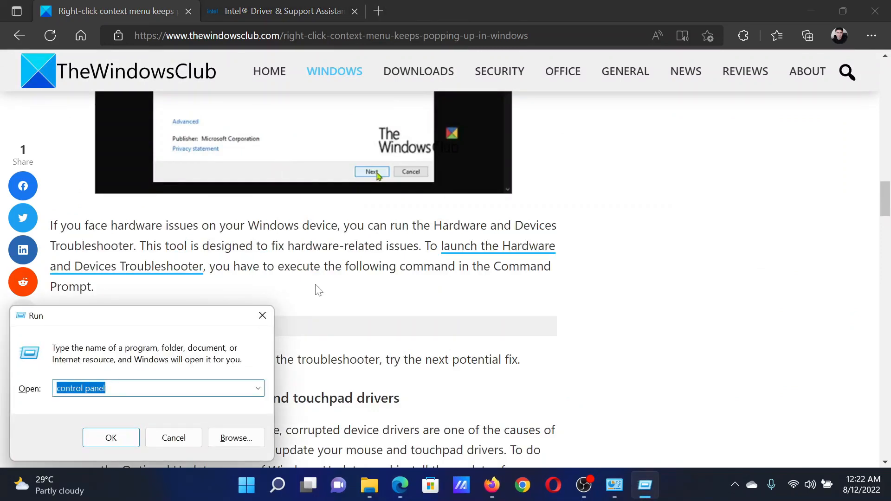
click(174, 438)
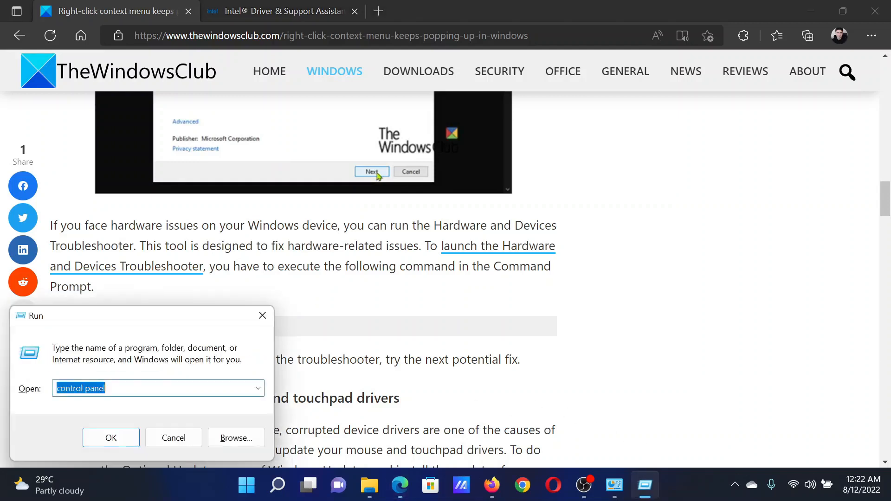
text(msdt.exe -id DeviceDiagnostic\)
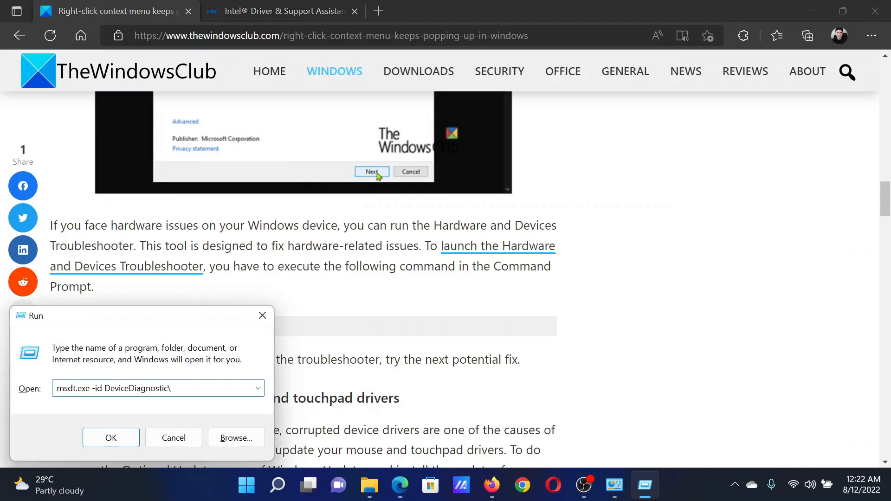
click(111, 438)
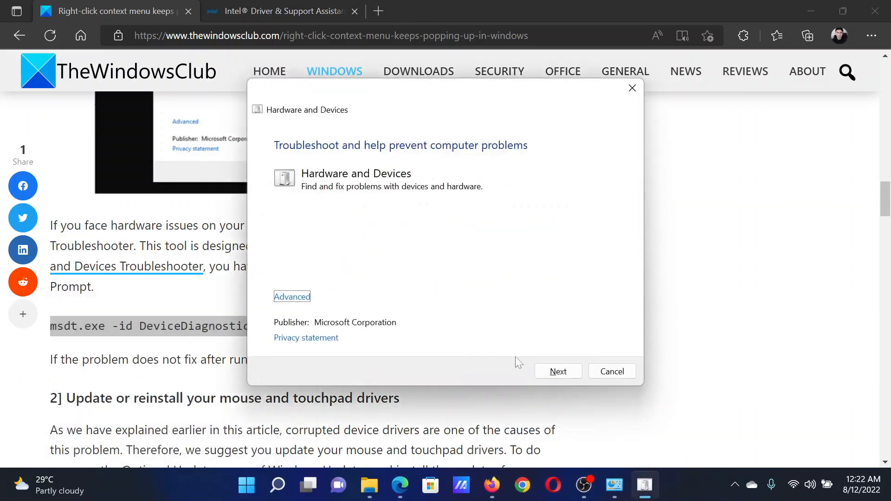
mouse_move(632, 87)
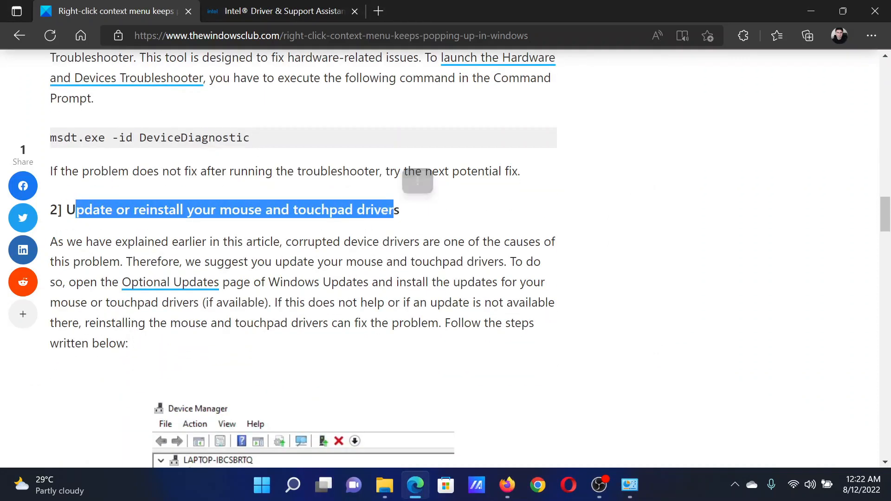
click(282, 12)
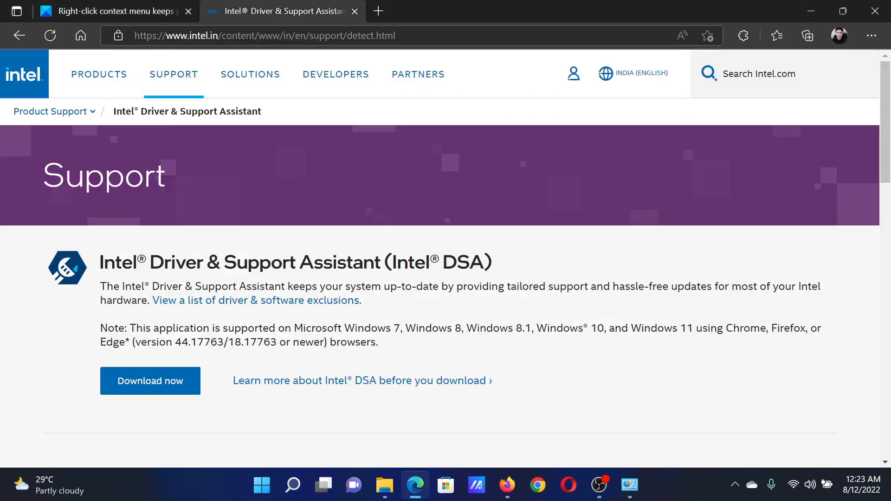
click(709, 73)
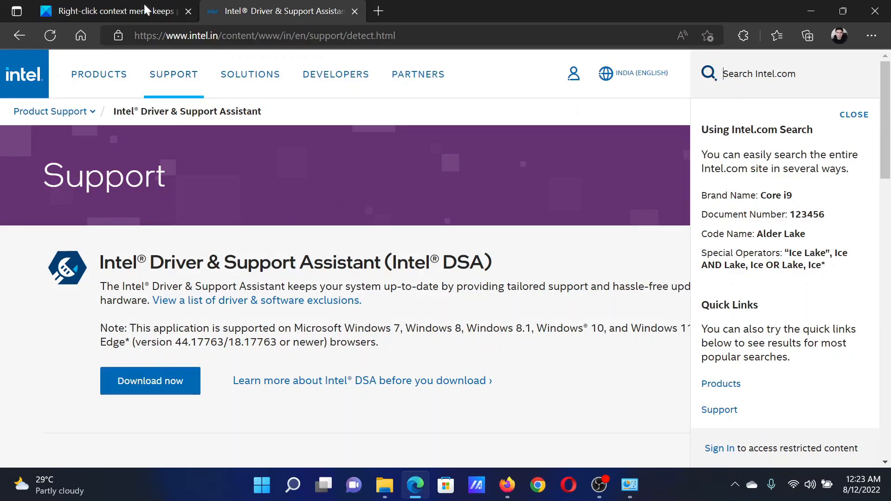
click(107, 11)
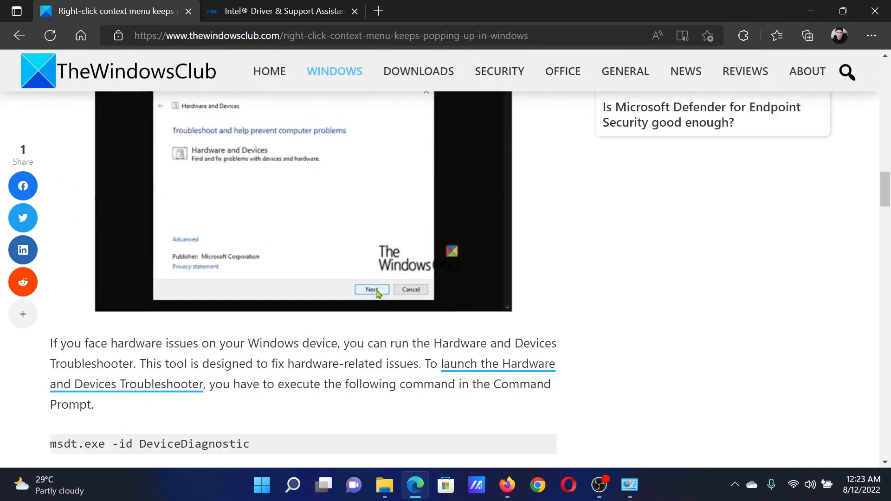
Step: Go from the Start menu into Settings > Accessibility and scroll to the Interaction options
scroll(up, 3)
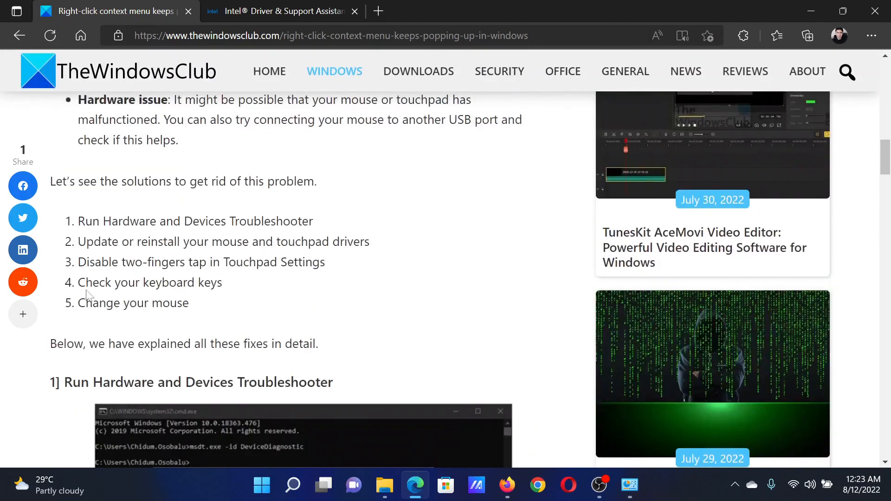
mouse_move(270, 305)
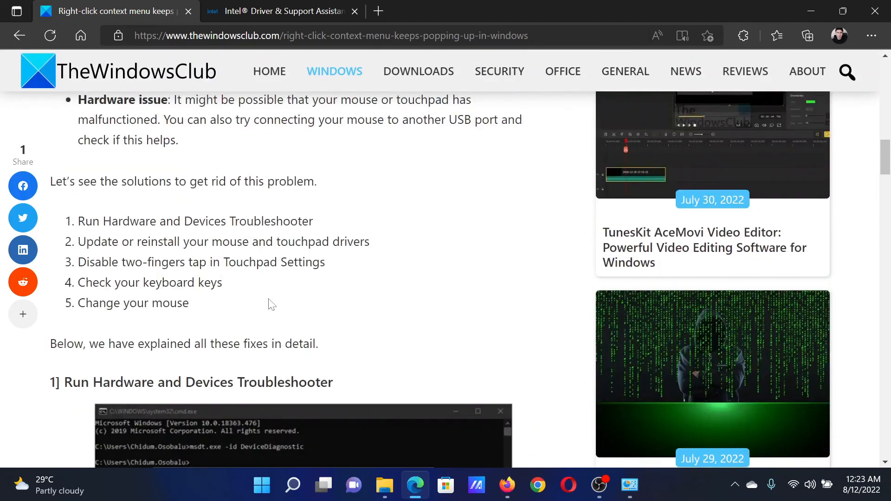
right_click(261, 485)
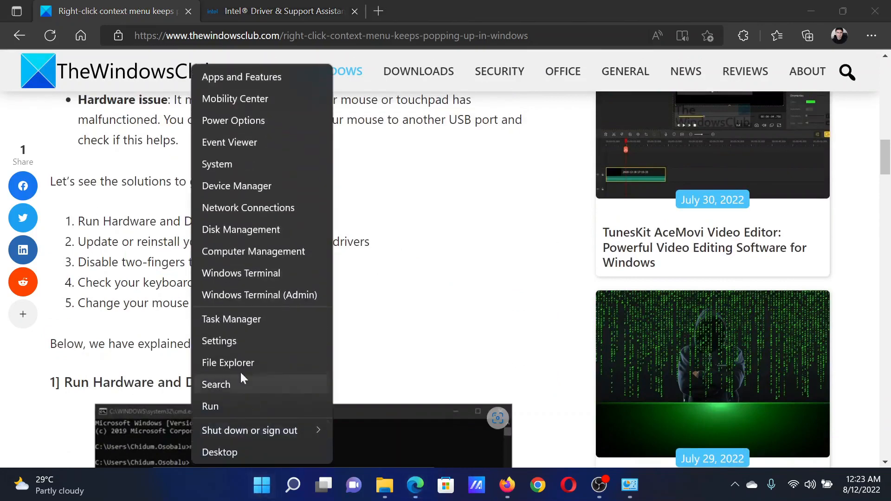
click(219, 341)
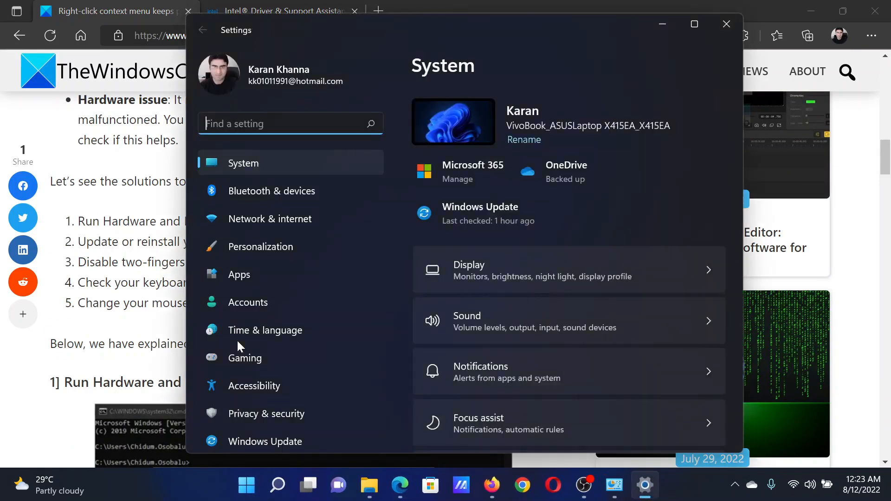
click(255, 387)
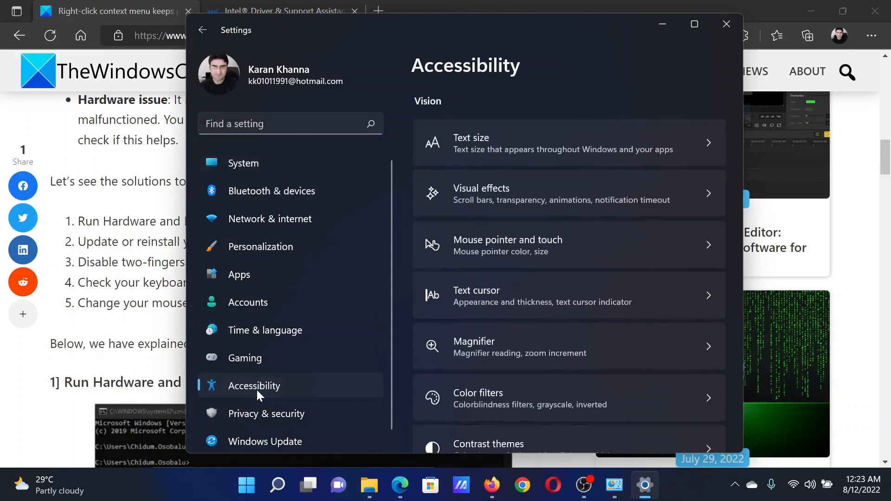
mouse_move(592, 347)
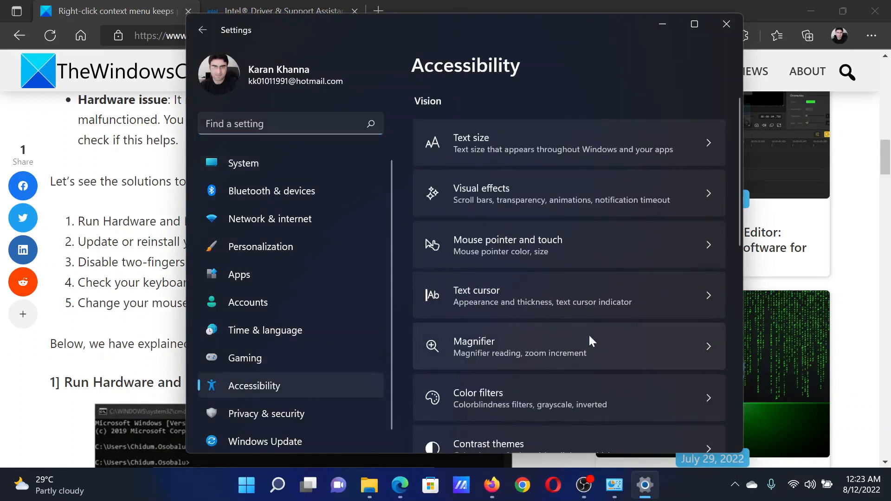
scroll(down, 3)
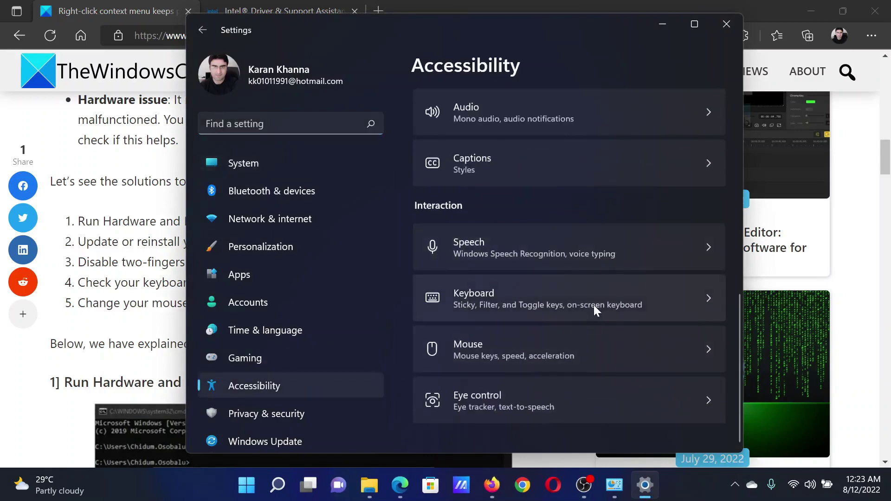
Step: Switch on the On-screen keyboard from the Keyboard accessibility page, then close the keyboard window
click(568, 298)
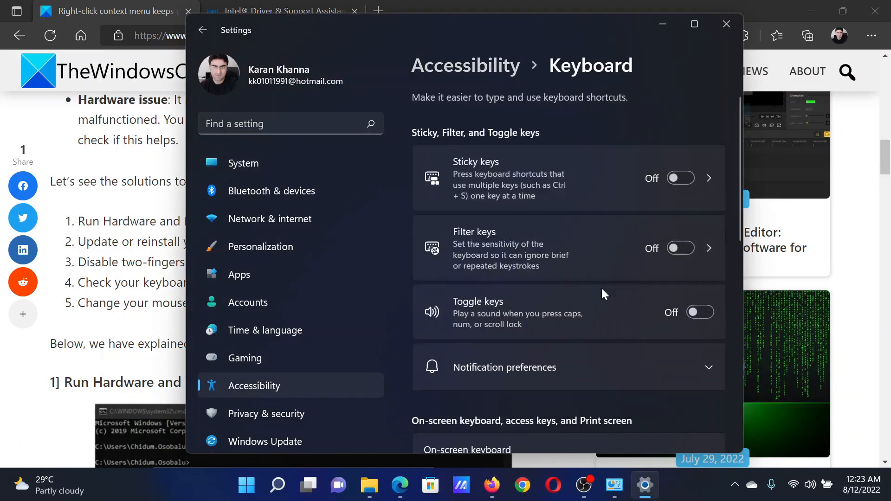
scroll(down, 3)
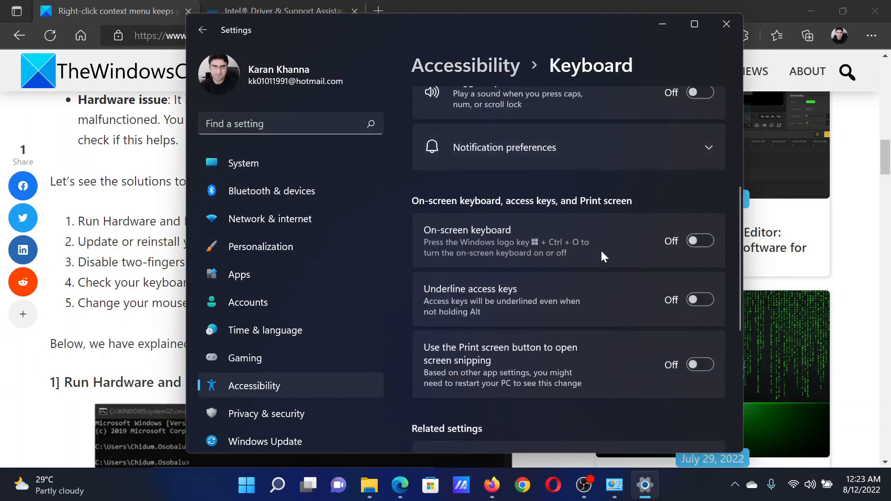
click(700, 241)
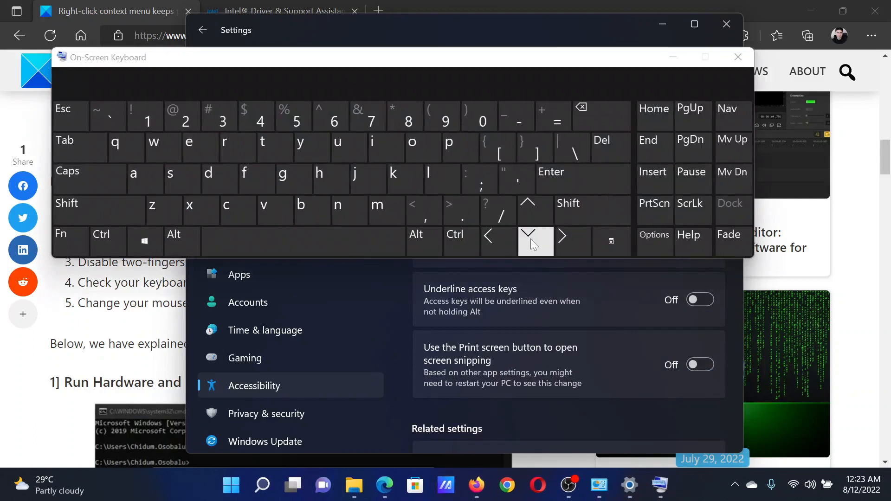
mouse_move(576, 215)
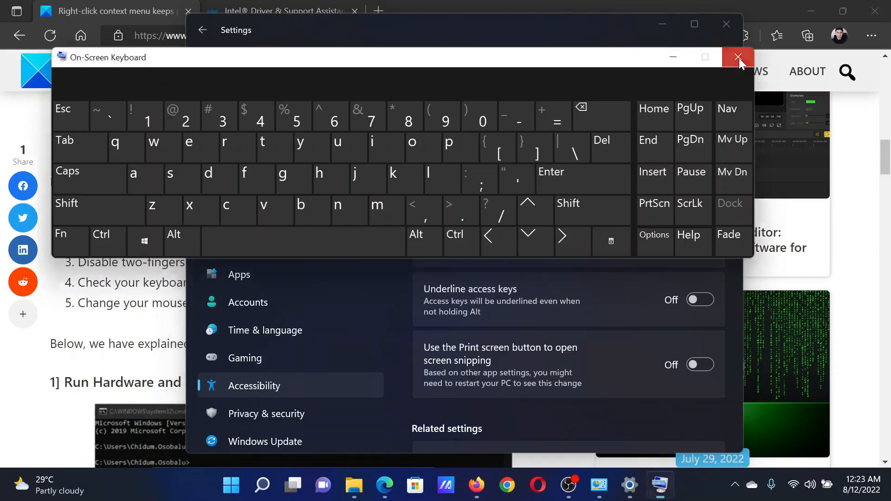
click(739, 57)
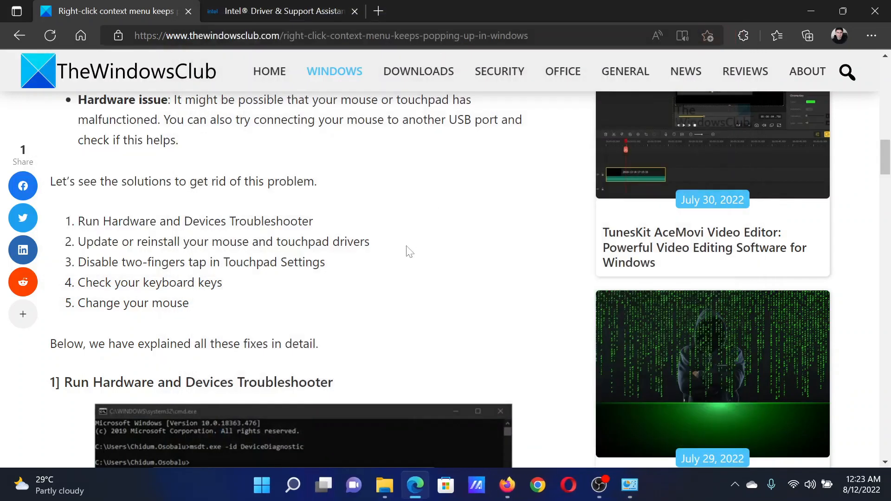
mouse_move(71, 323)
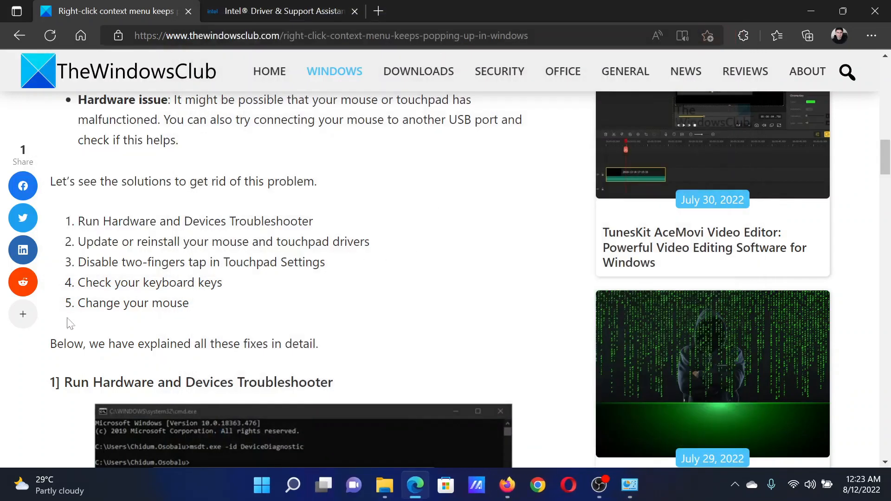
mouse_move(197, 298)
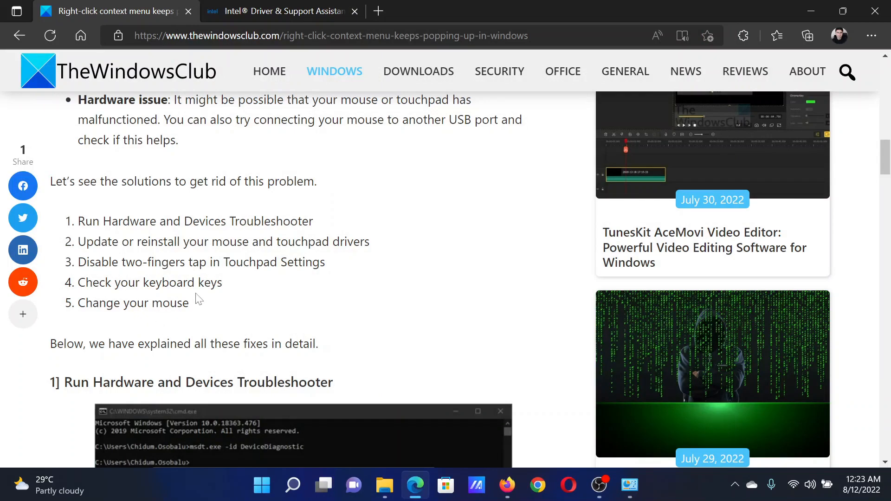
Step: Scroll the right-click menu article back up to its title
scroll(up, 3)
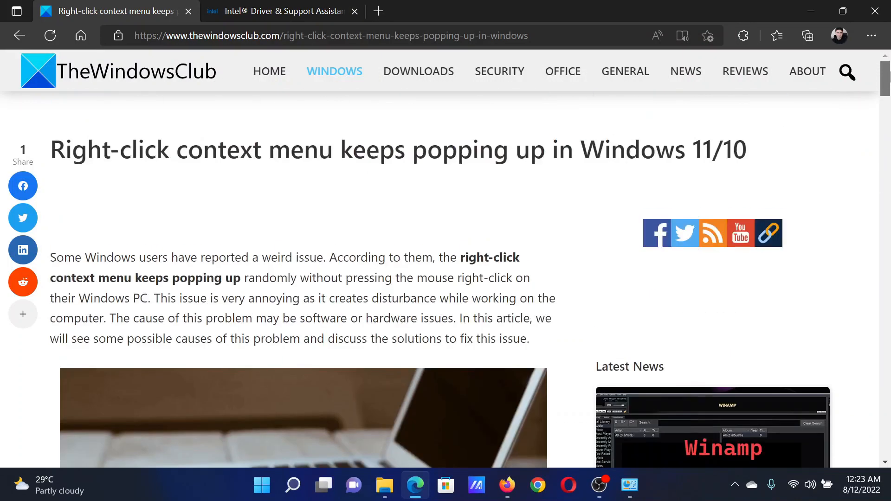